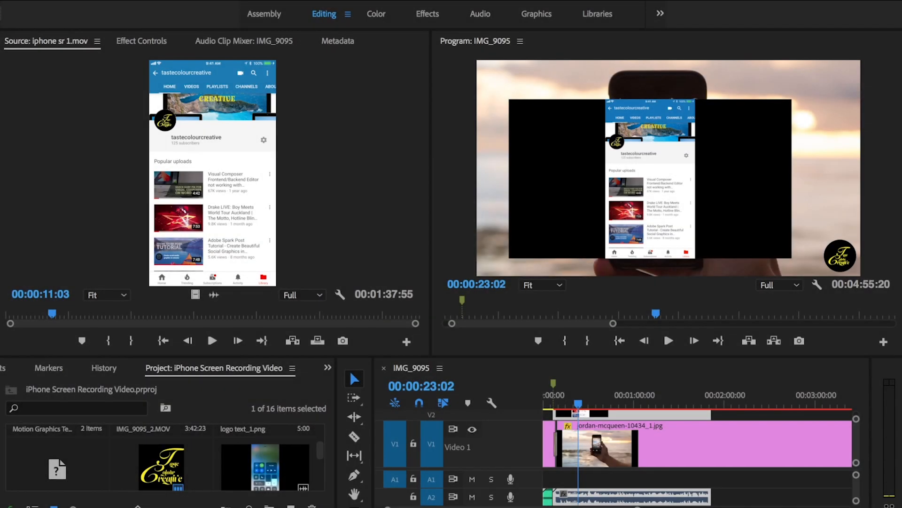
pyautogui.moveTo(593, 395)
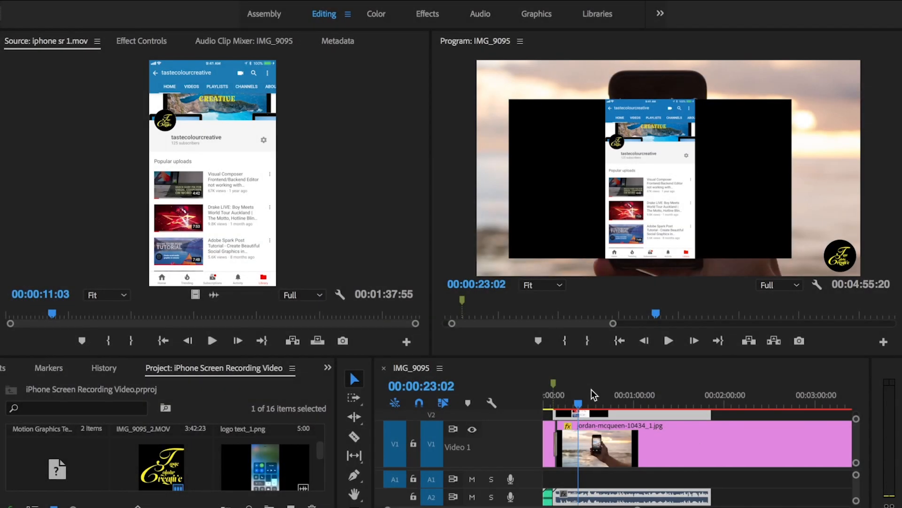
pyautogui.moveTo(732, 180)
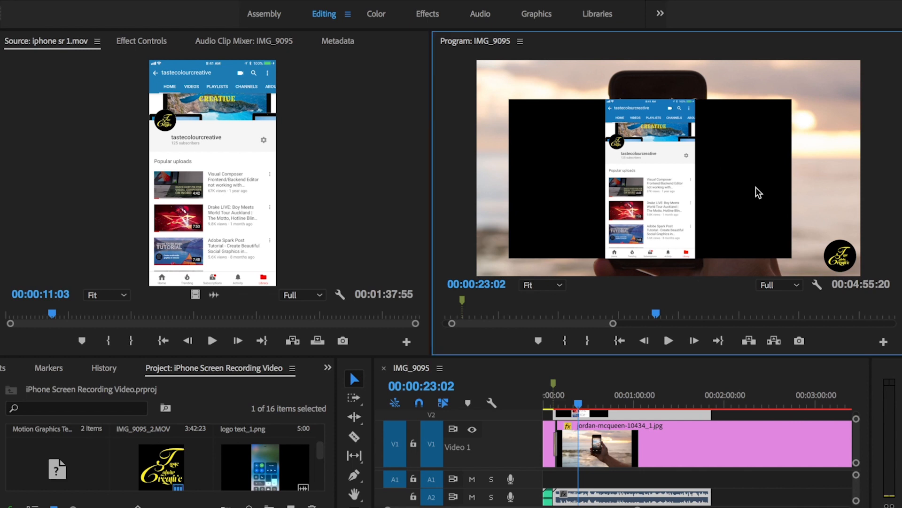
pyautogui.moveTo(661, 191)
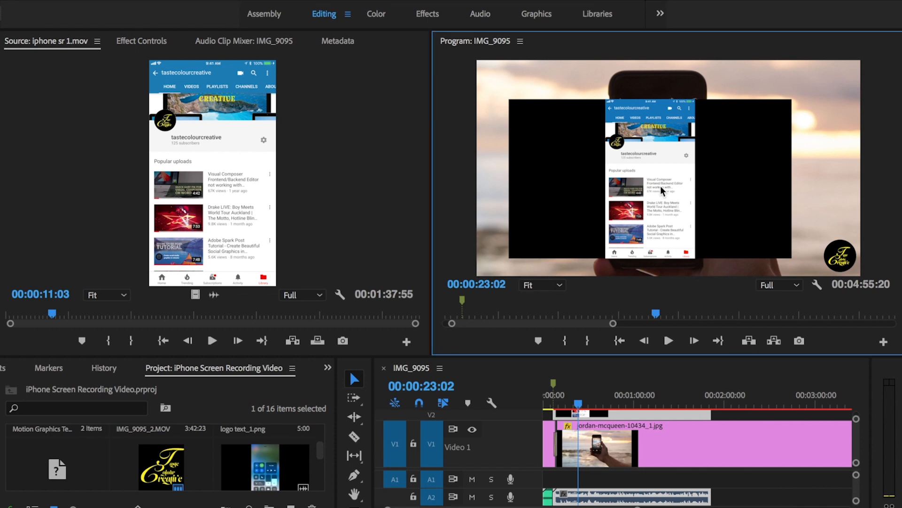
pyautogui.moveTo(716, 198)
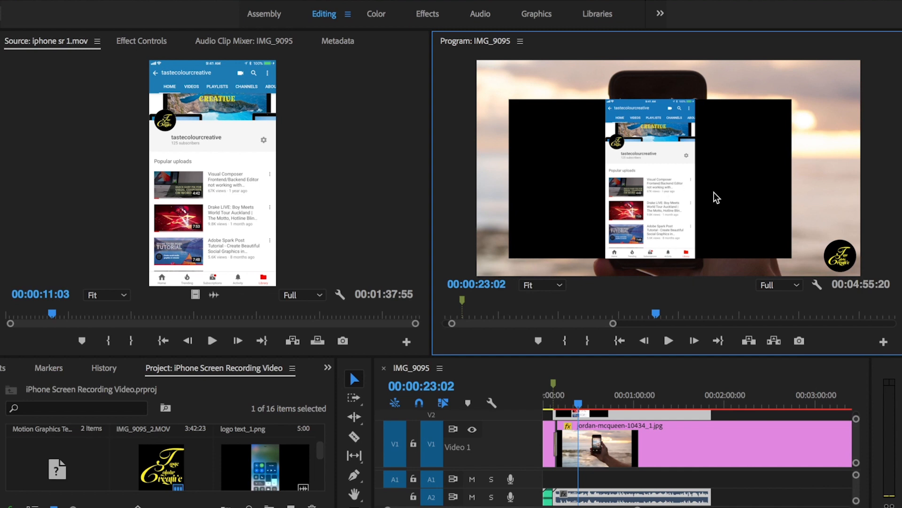
# Select the iPhone screen recording layer over the mock-up photo in the Program monitor
pyautogui.click(650, 180)
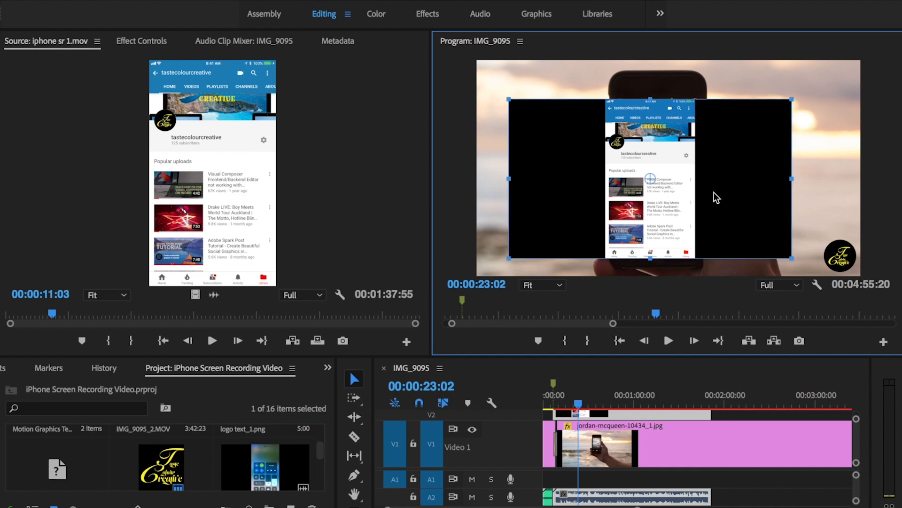
pyautogui.moveTo(744, 199)
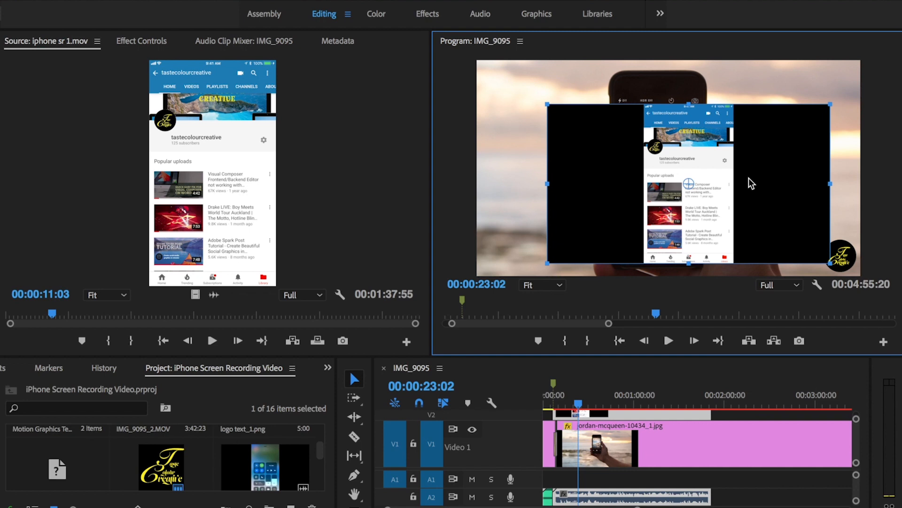
pyautogui.moveTo(446, 356)
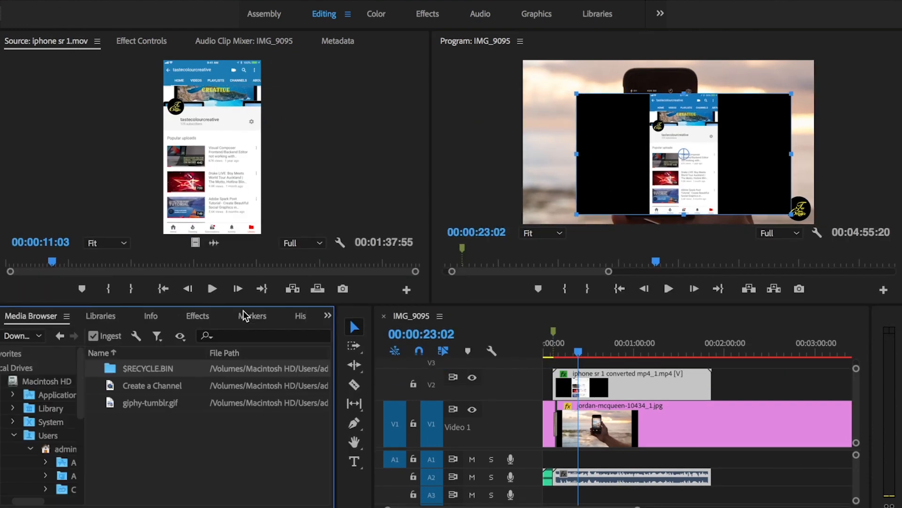
# Expand Video Effects in the Effects panel and scroll down to the Transform group
pyautogui.click(197, 316)
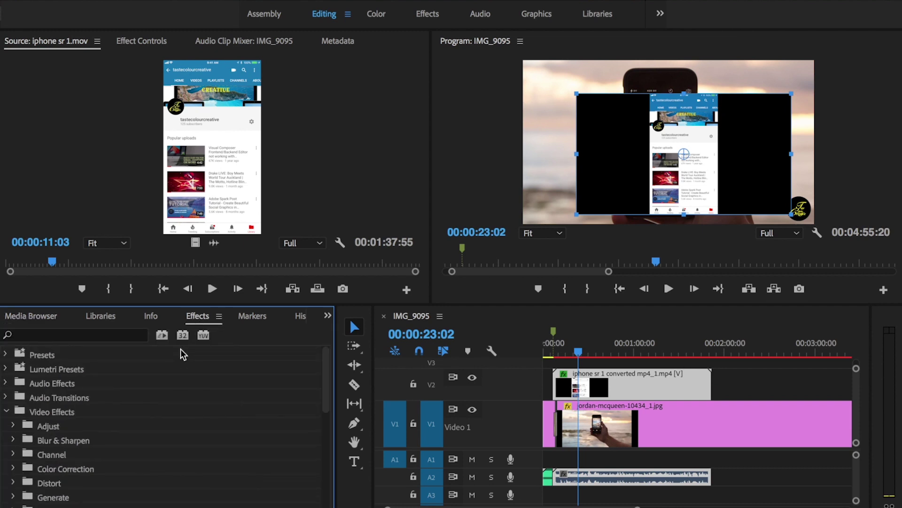
pyautogui.moveTo(153, 347)
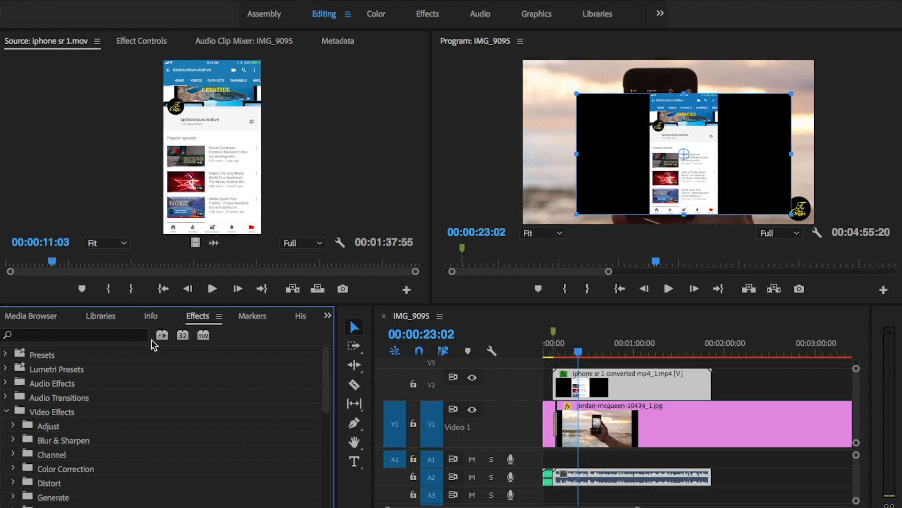
pyautogui.click(6, 412)
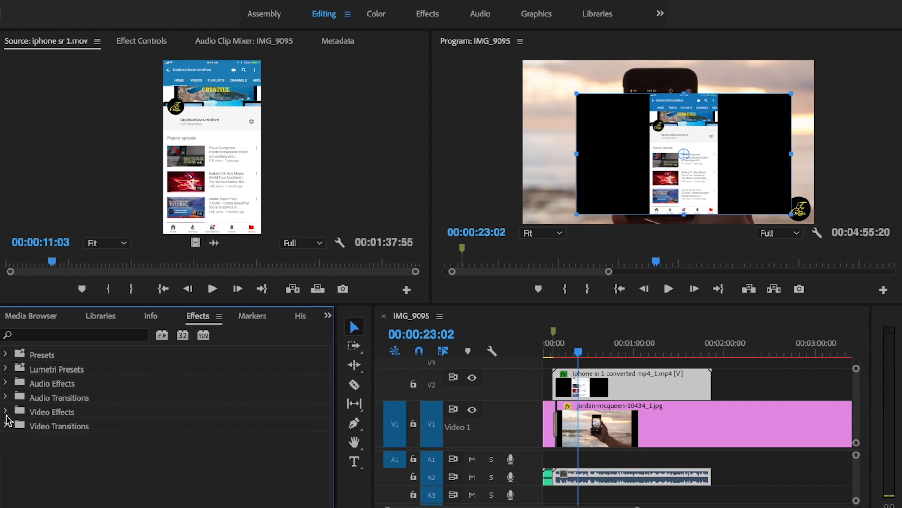
pyautogui.click(6, 411)
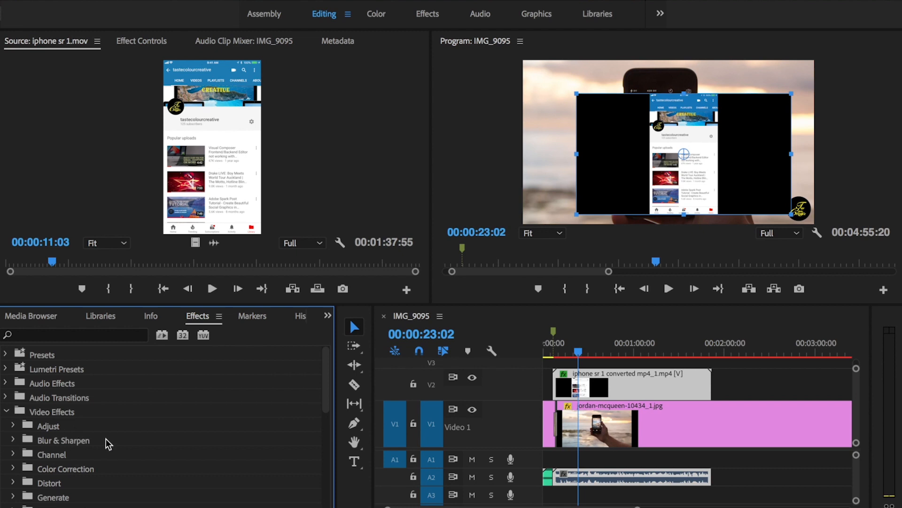
pyautogui.scroll(-3)
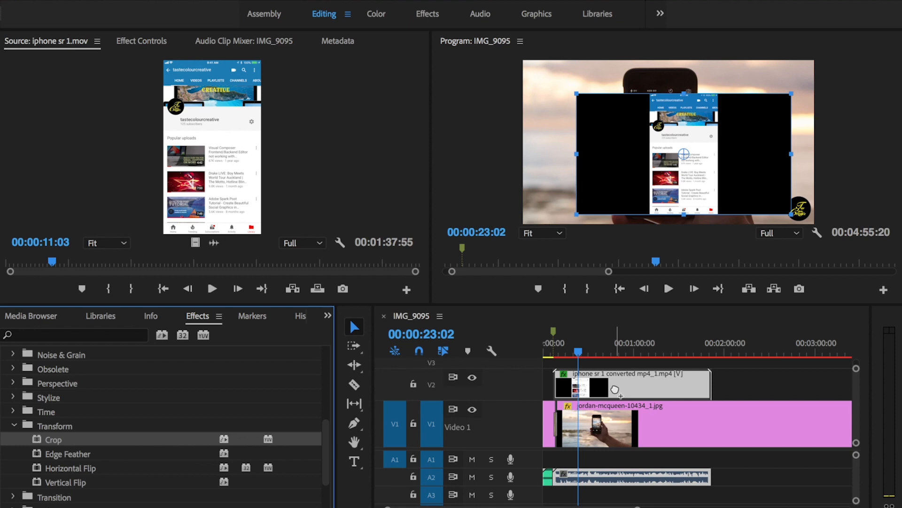
pyautogui.moveTo(623, 387)
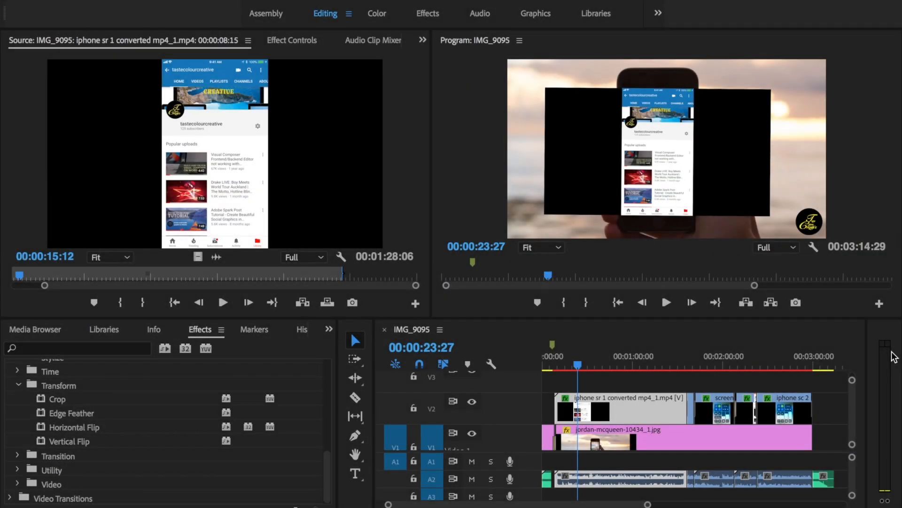
pyautogui.moveTo(371, 83)
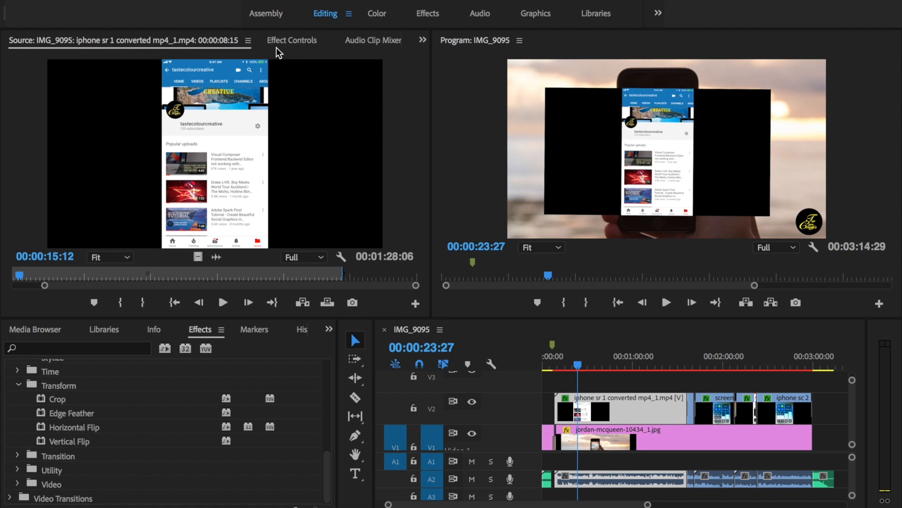
pyautogui.moveTo(309, 63)
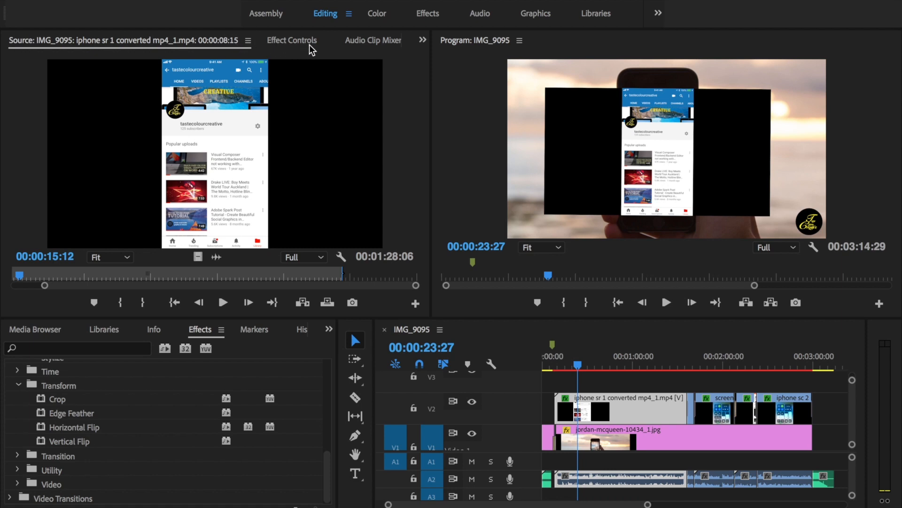
# Open the 'iphone sr 1 converted' clip's effect settings
pyautogui.click(292, 40)
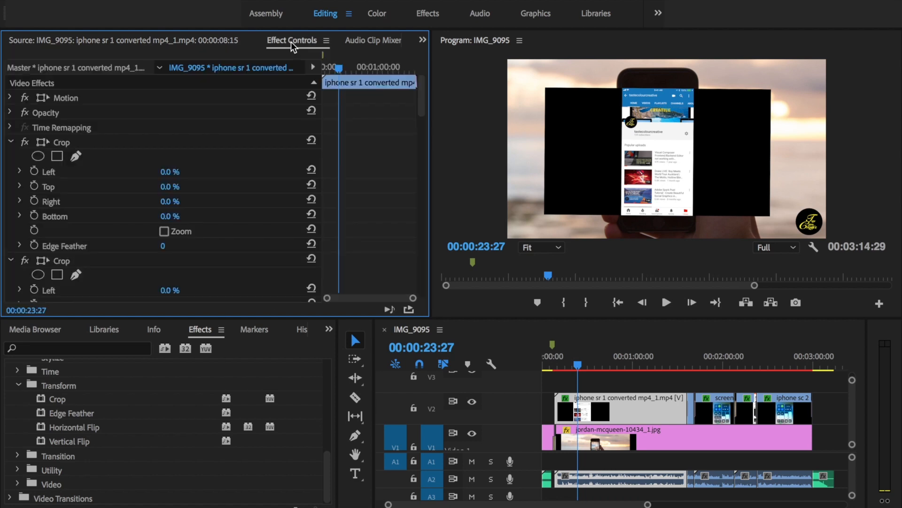
pyautogui.moveTo(249, 107)
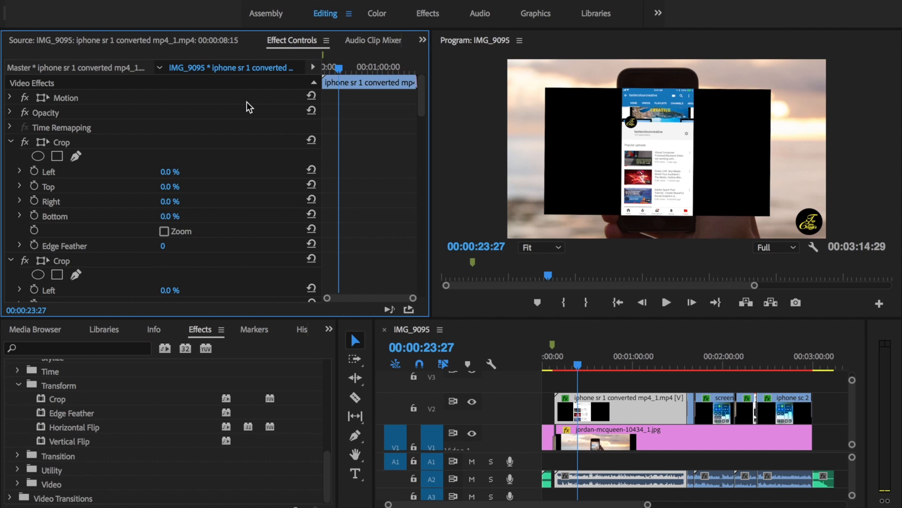
pyautogui.moveTo(136, 145)
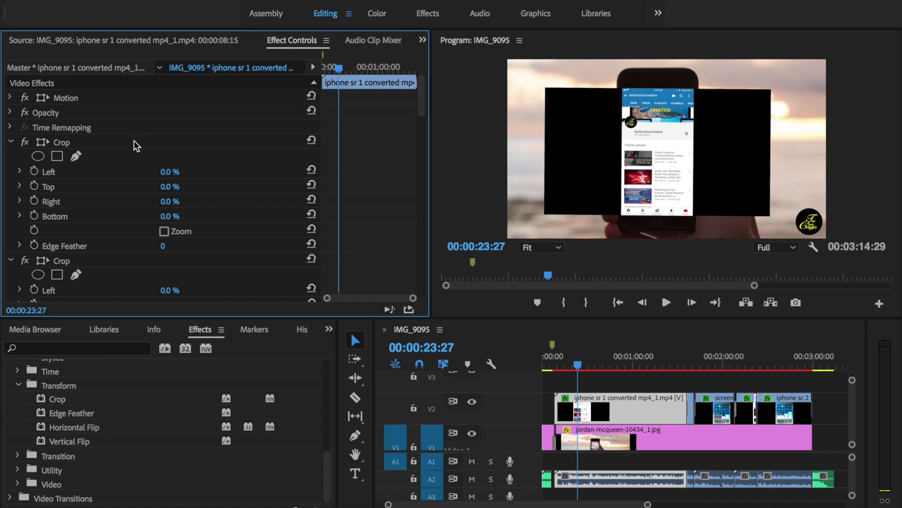
# Select the screen recording's Motion effect for direct adjustment, with Crop still at 0%
pyautogui.click(65, 97)
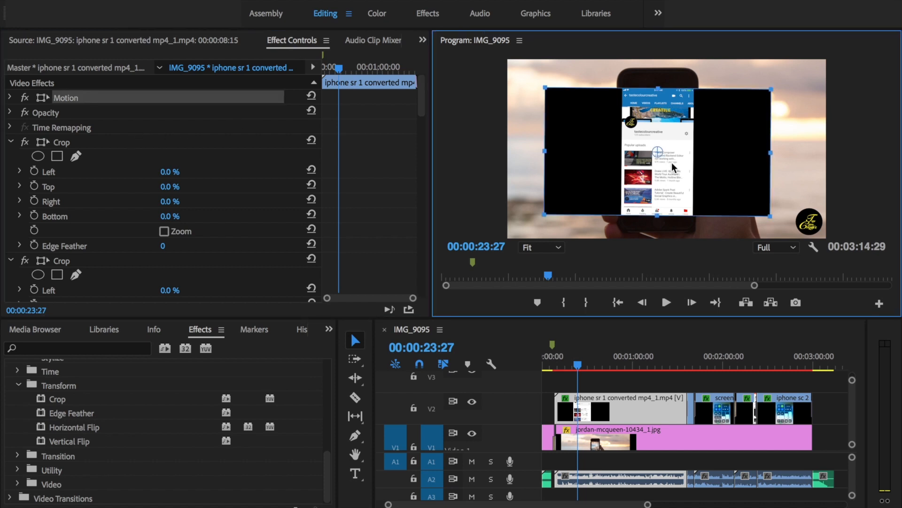
pyautogui.moveTo(648, 150)
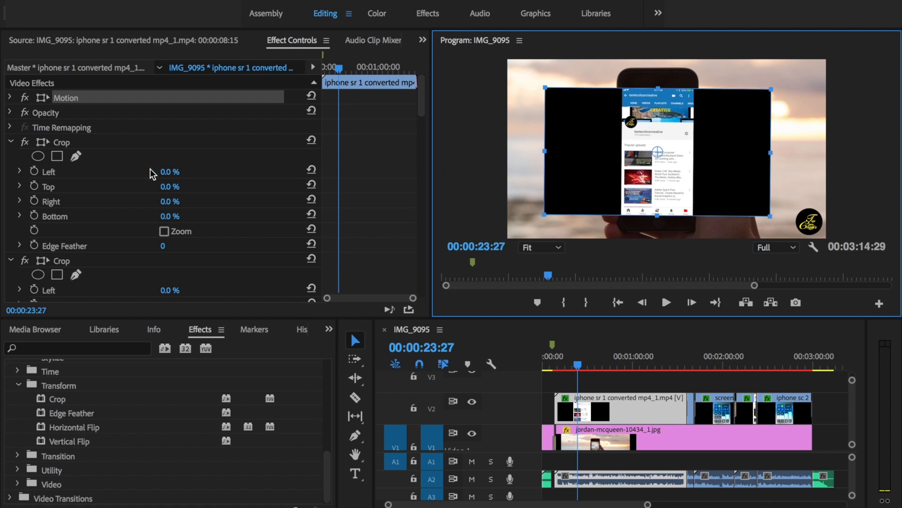
pyautogui.moveTo(84, 203)
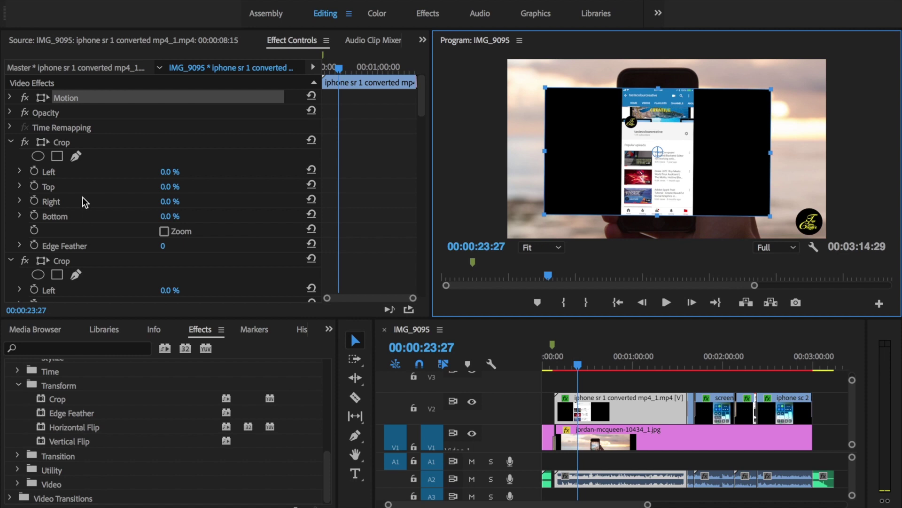
pyautogui.moveTo(86, 195)
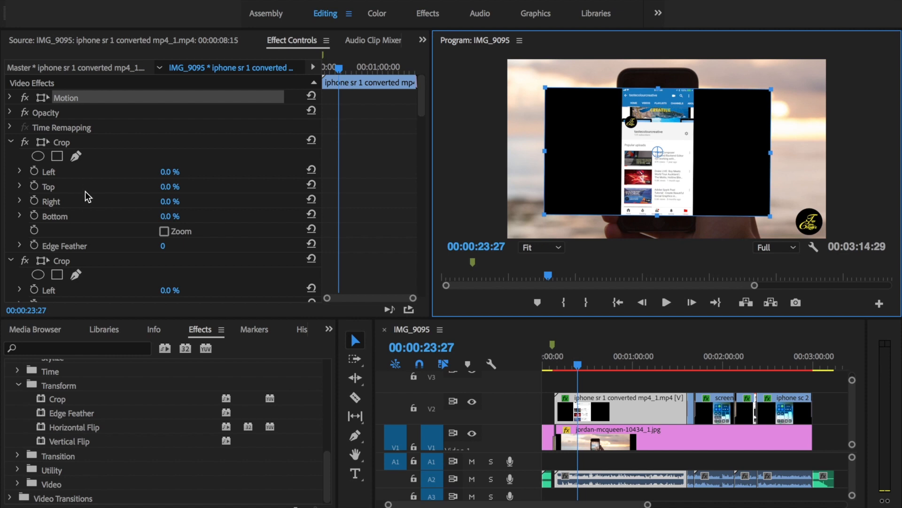
pyautogui.moveTo(610, 142)
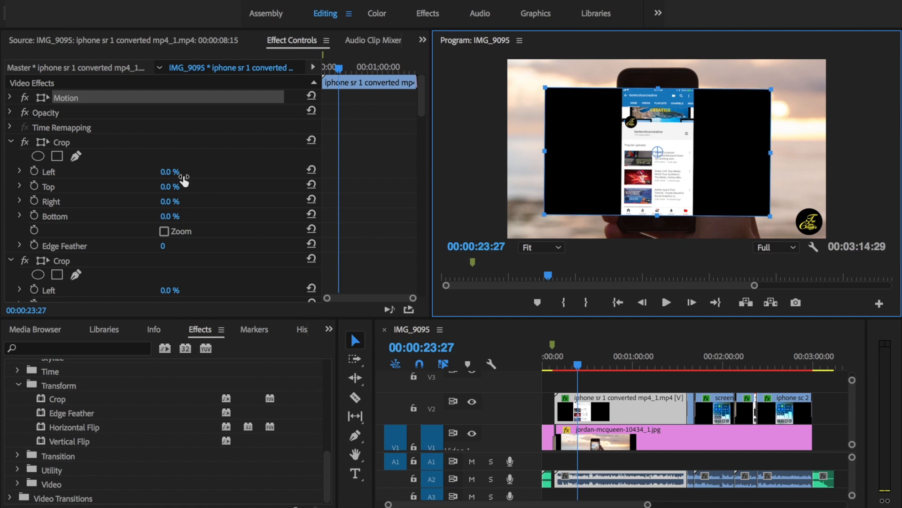
pyautogui.moveTo(214, 176)
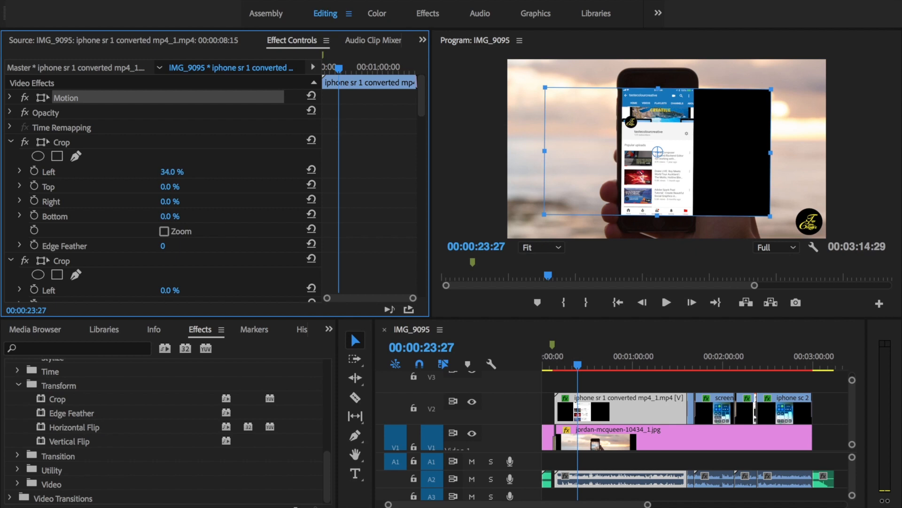
pyautogui.moveTo(108, 205)
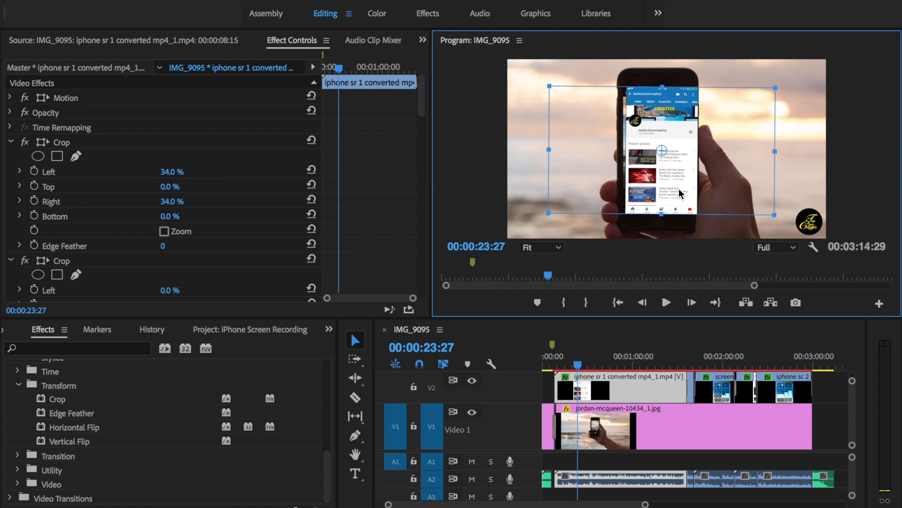
pyautogui.moveTo(674, 196)
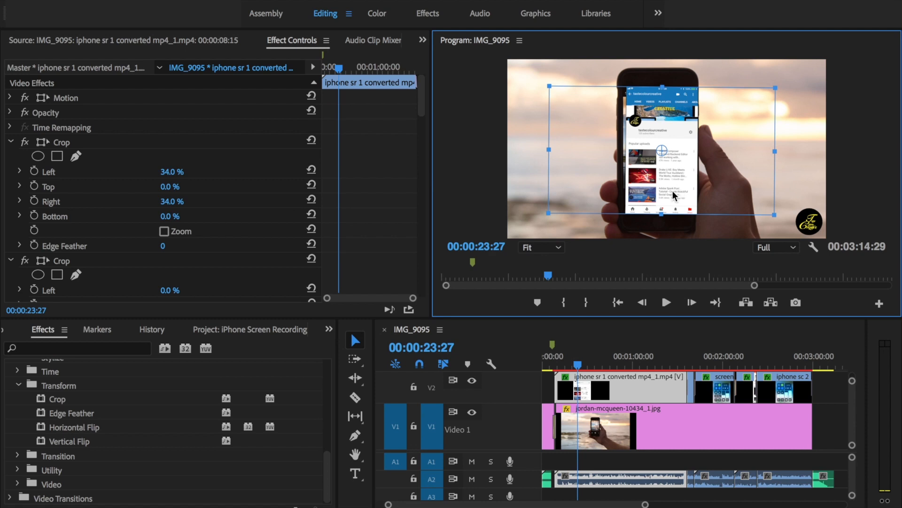